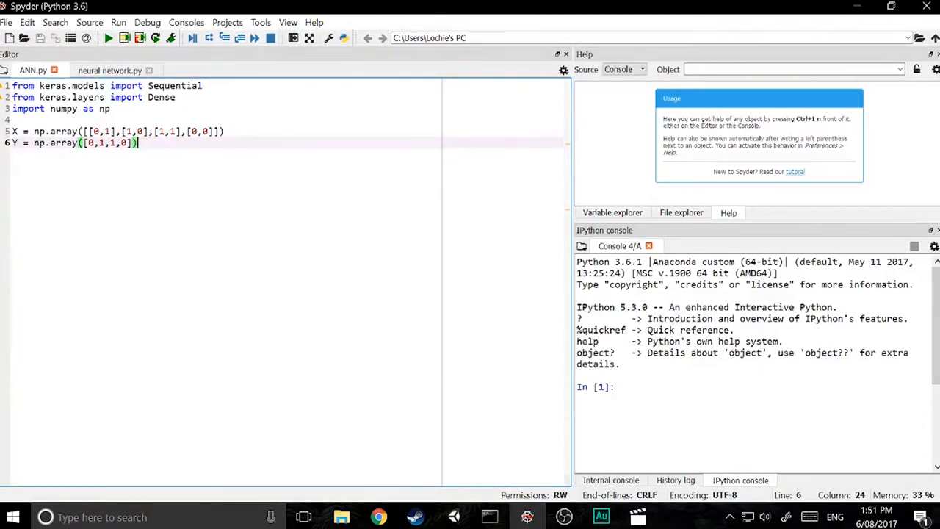
Add model = Sequential() on a new line below the Y array.
key(enter)
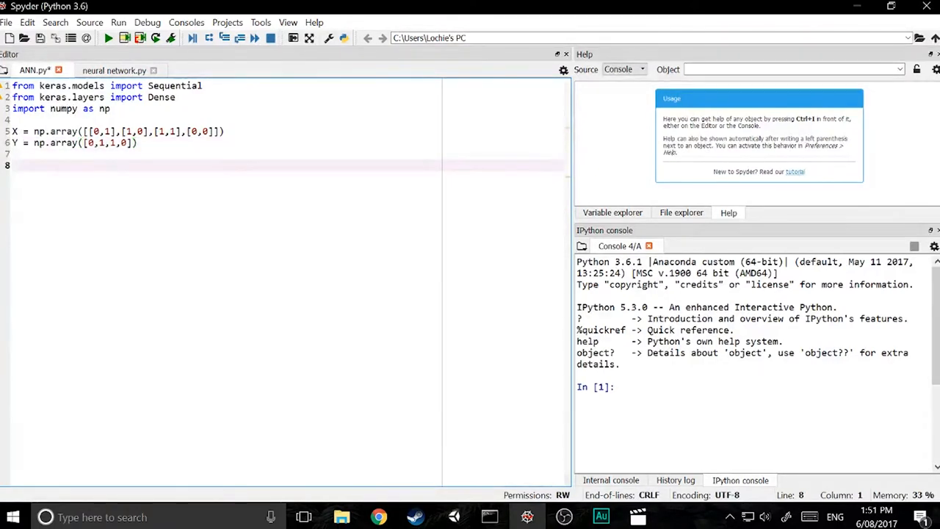
text(model =)
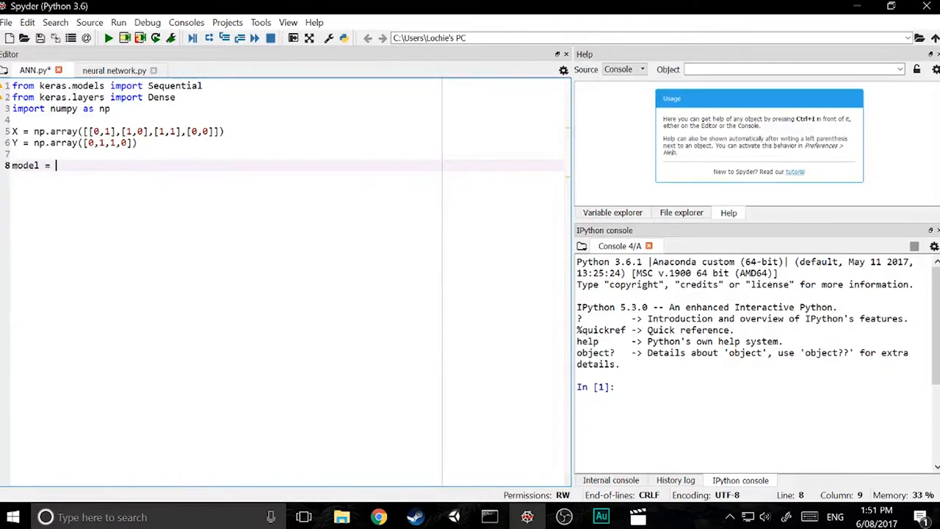
text(Sequential)
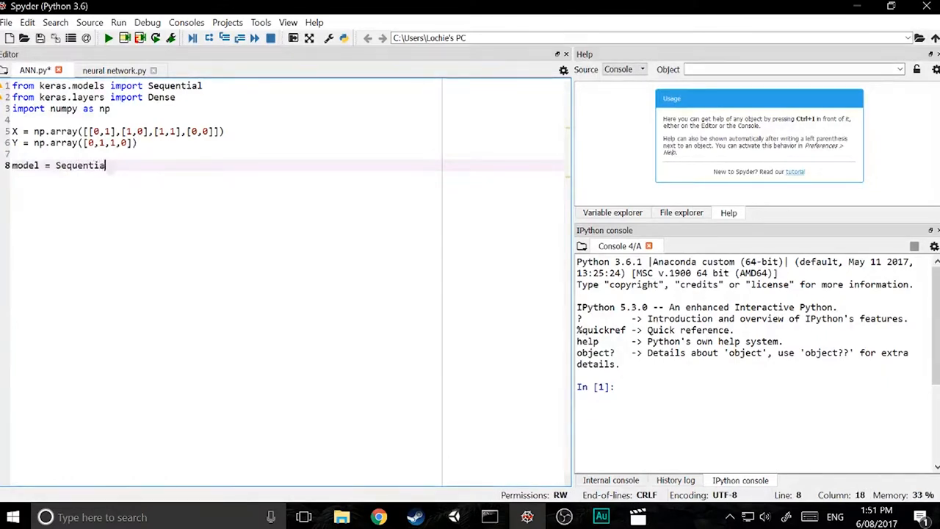
text(())
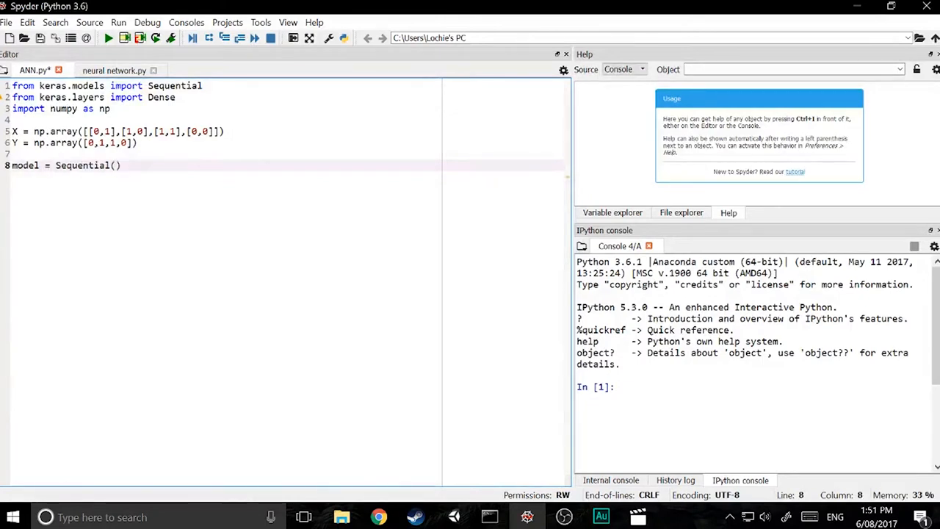
click(121, 166)
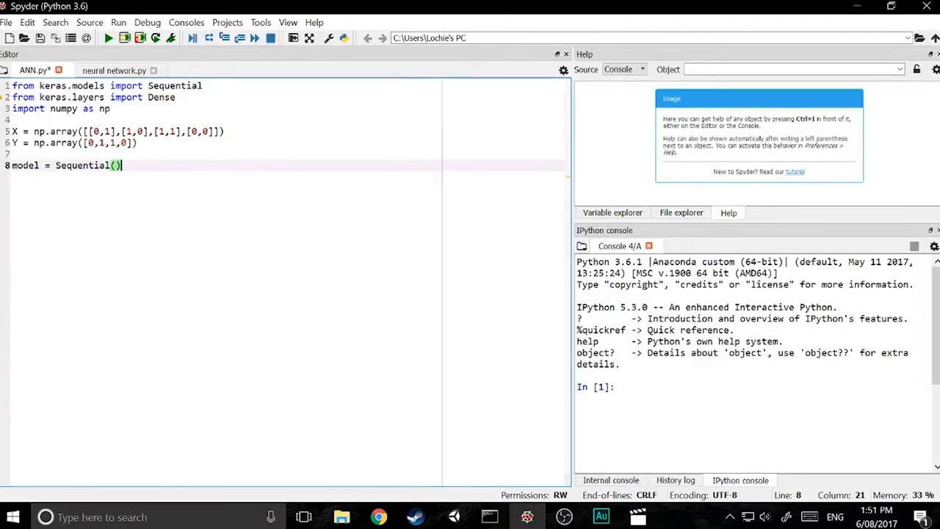
Write model.add(Dense(5, input_dim=2, activation='relu')) on line 9.
text(model.add)
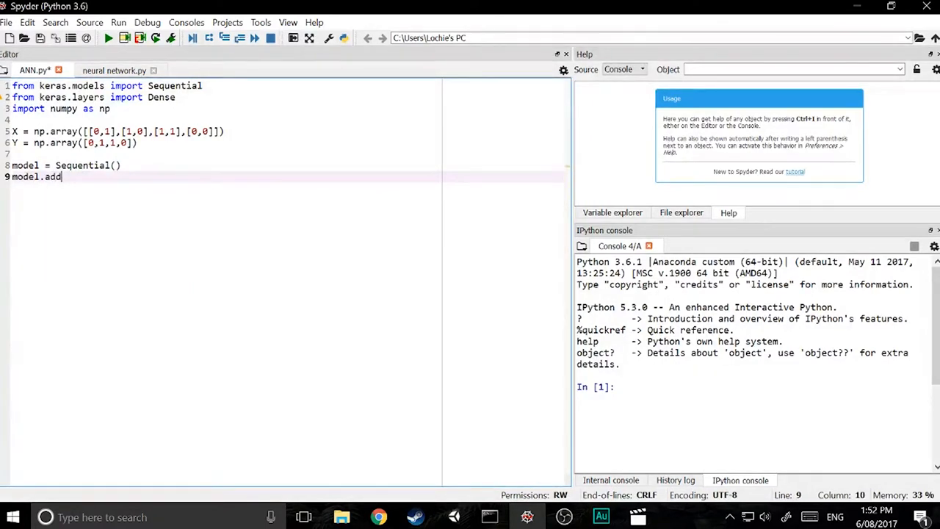
text((Dense))
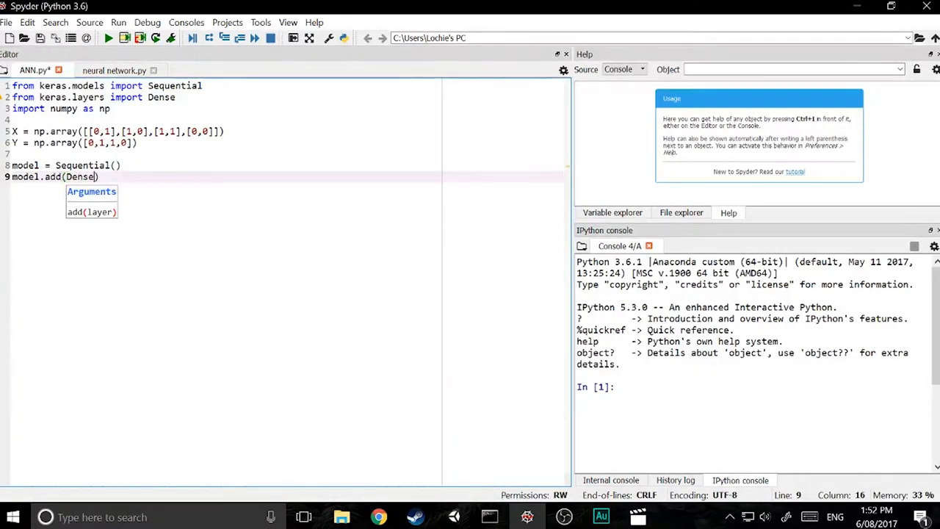
text(()
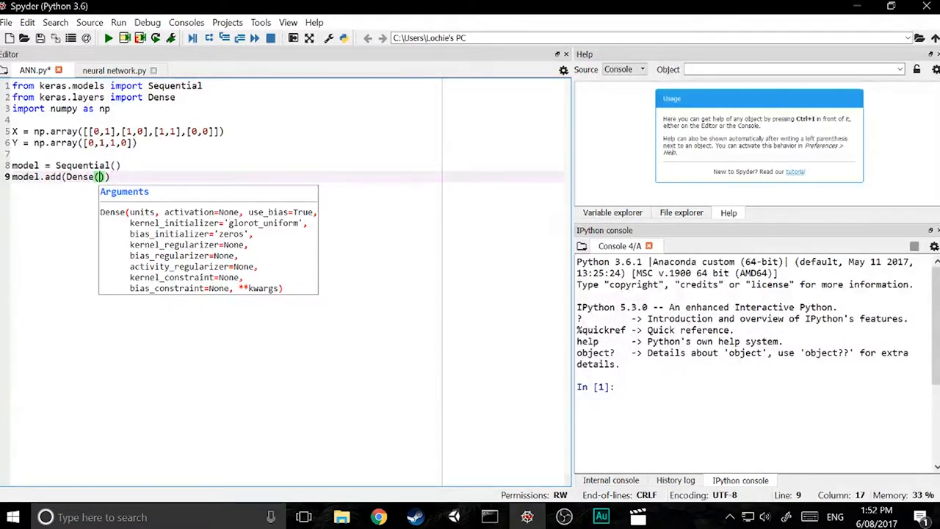
text(5)
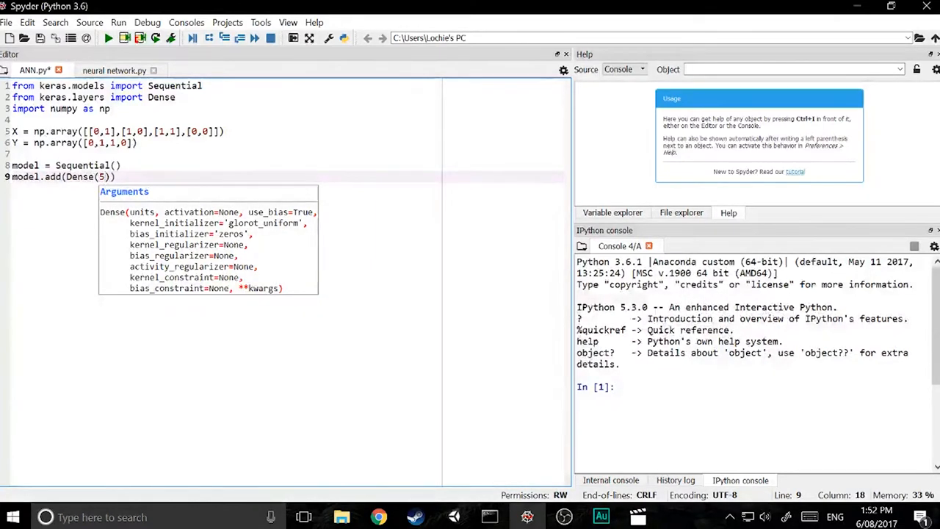
text(,)
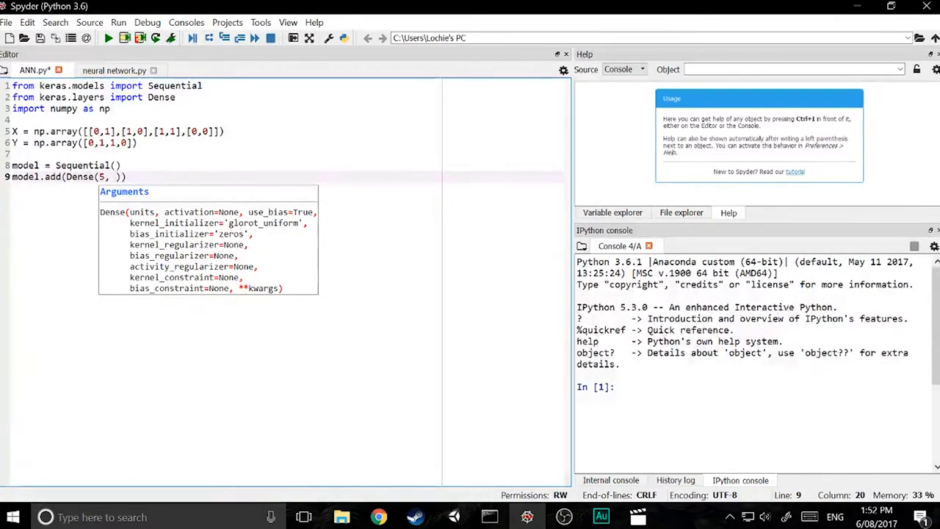
text(input_dim)
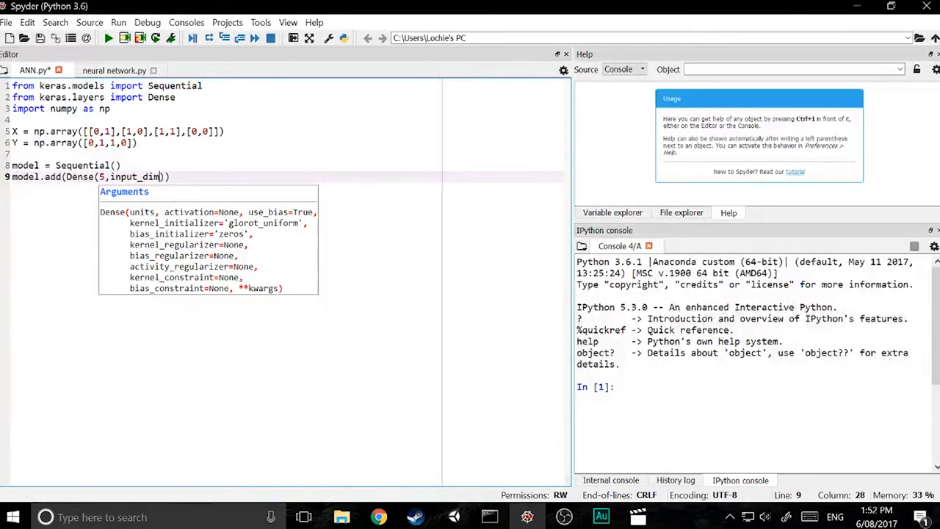
text(=)
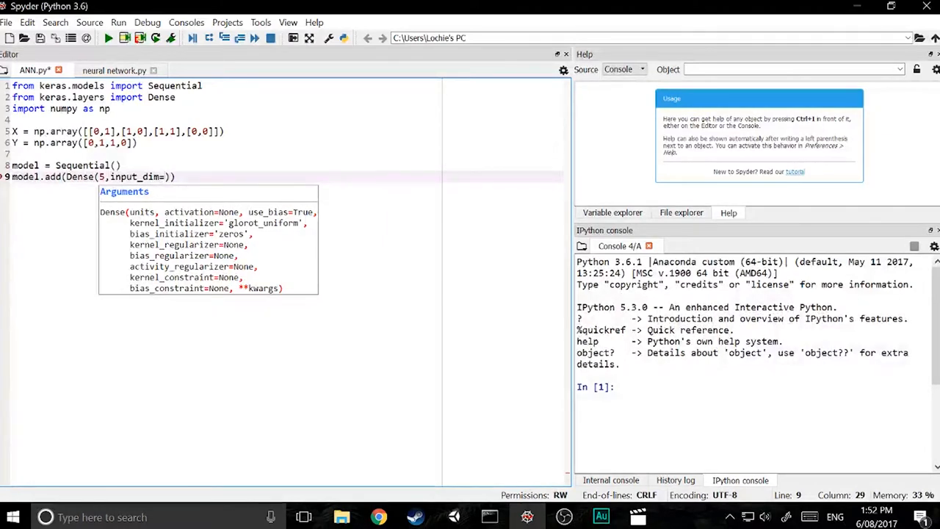
text(2)
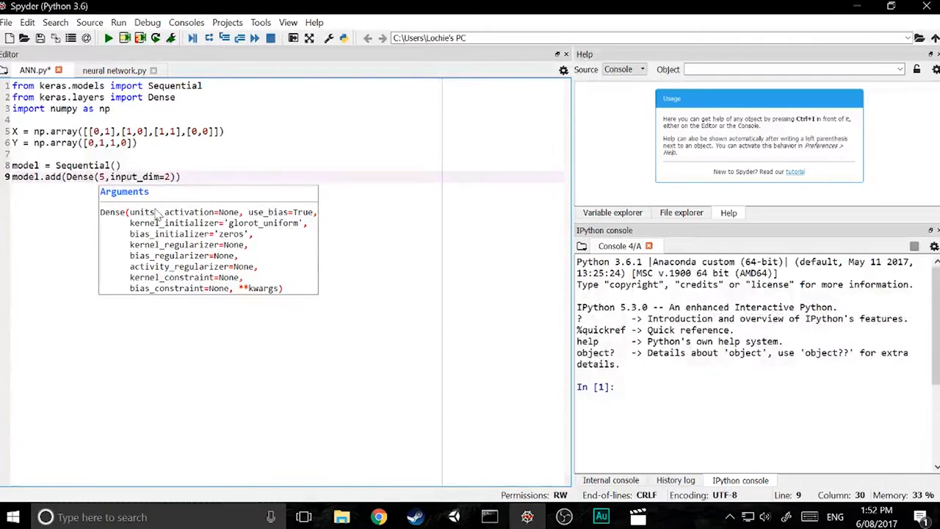
text(,activation=')
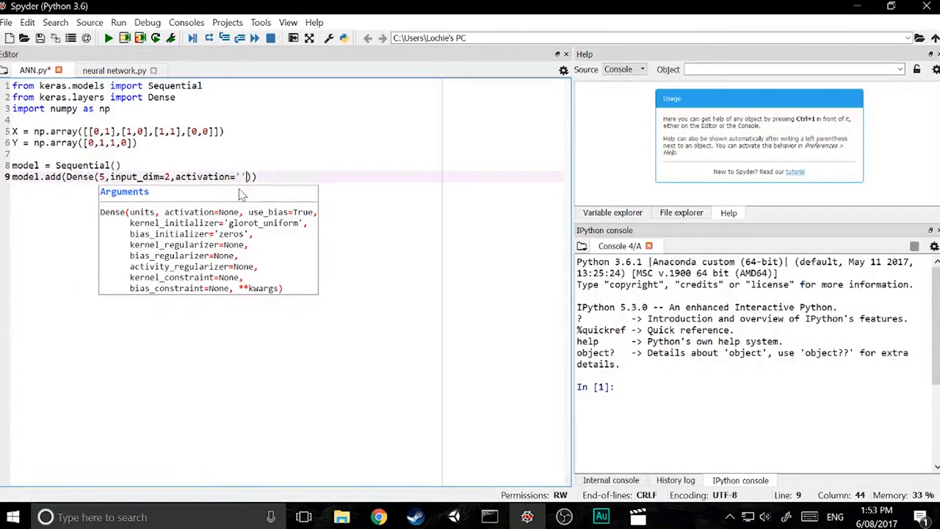
text(re)
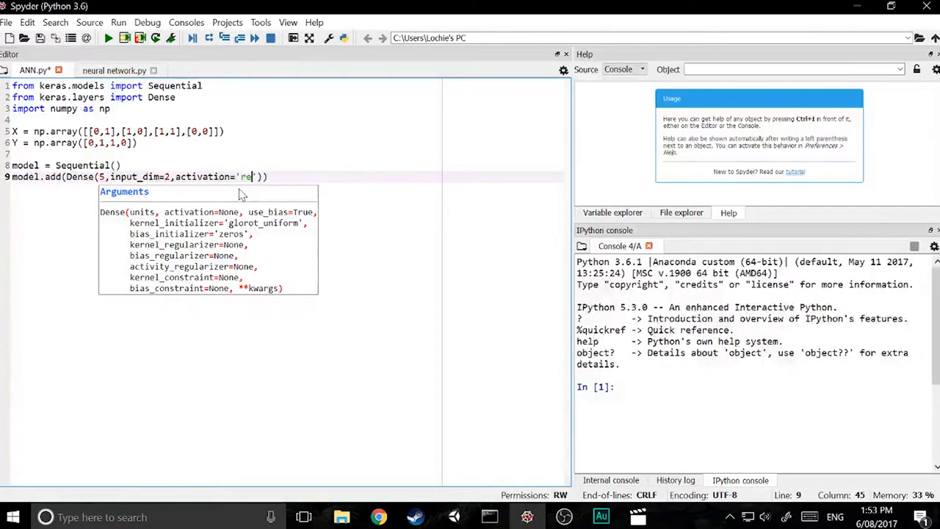
text(lu)
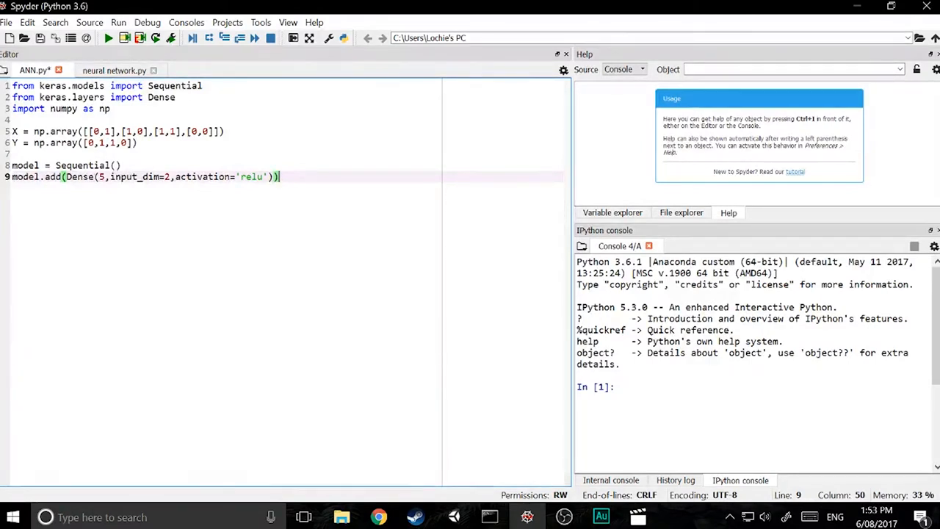
Duplicate the Dense line into a second relu layer and a 1-unit sigmoid output layer.
drag(279, 176, 12, 176)
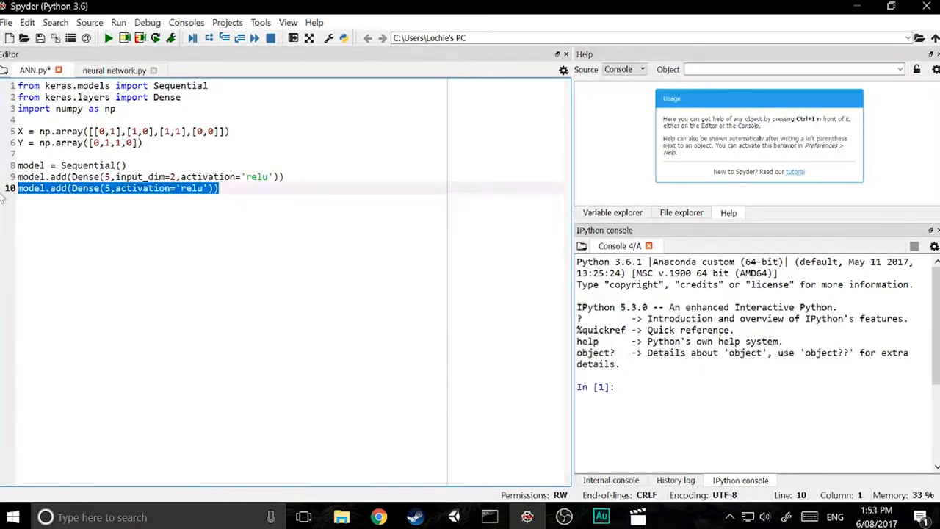
click(217, 188)
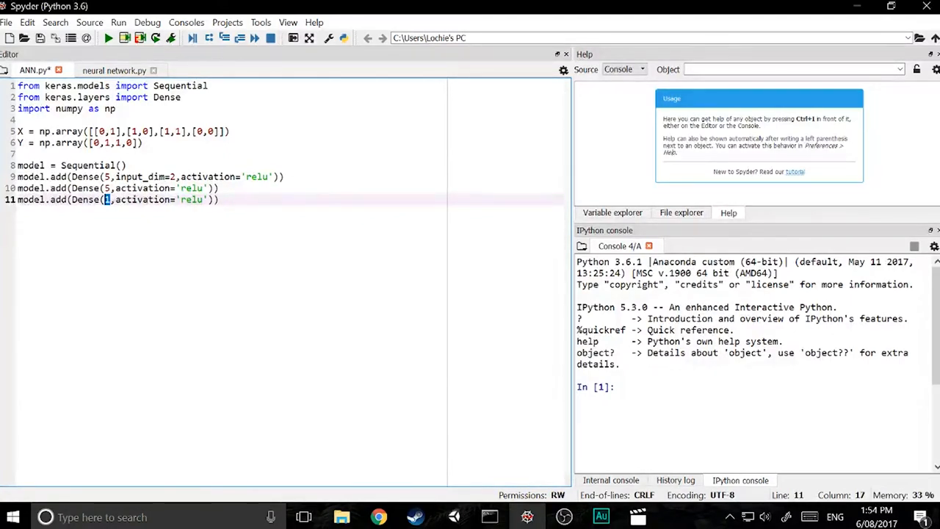
click(95, 142)
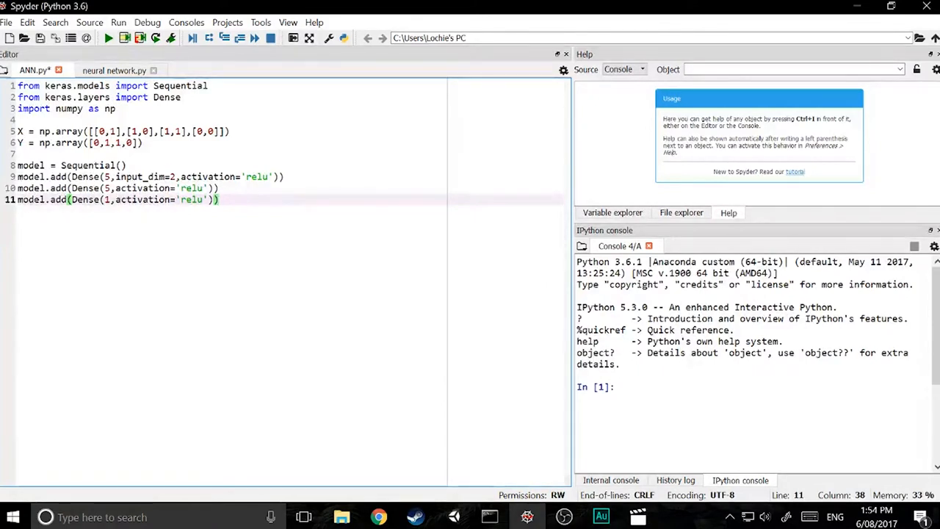
double_click(191, 199)
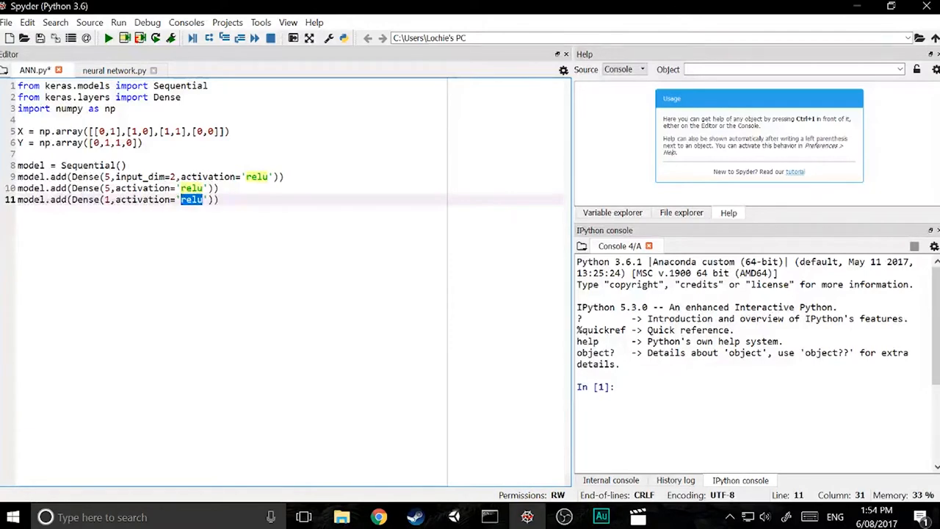
text(sigmoid)
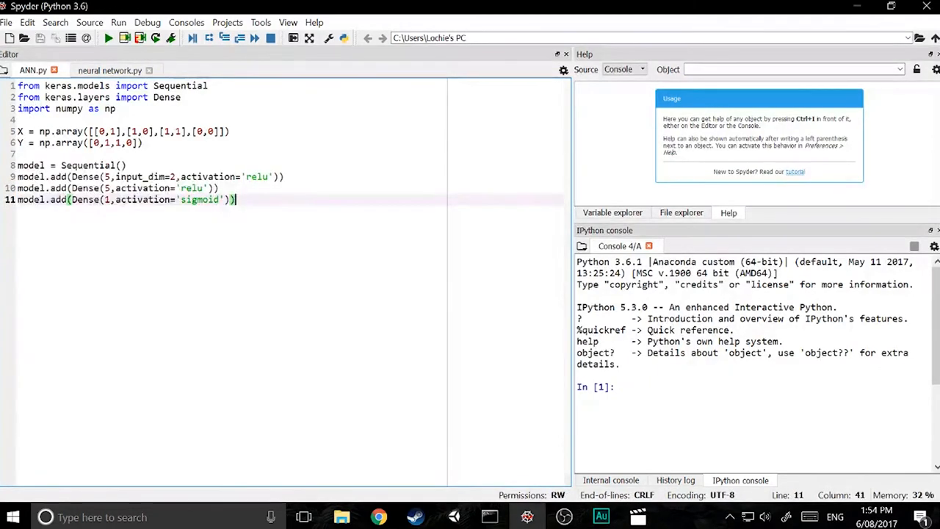
Write model.compile(loss='mse', optimizer='adam') below the layer lines.
text(model)
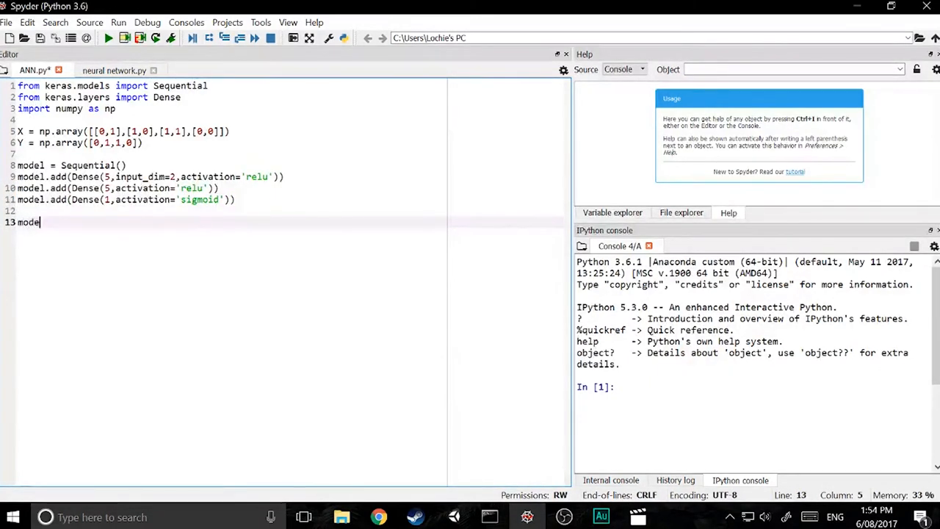
text(.compile)
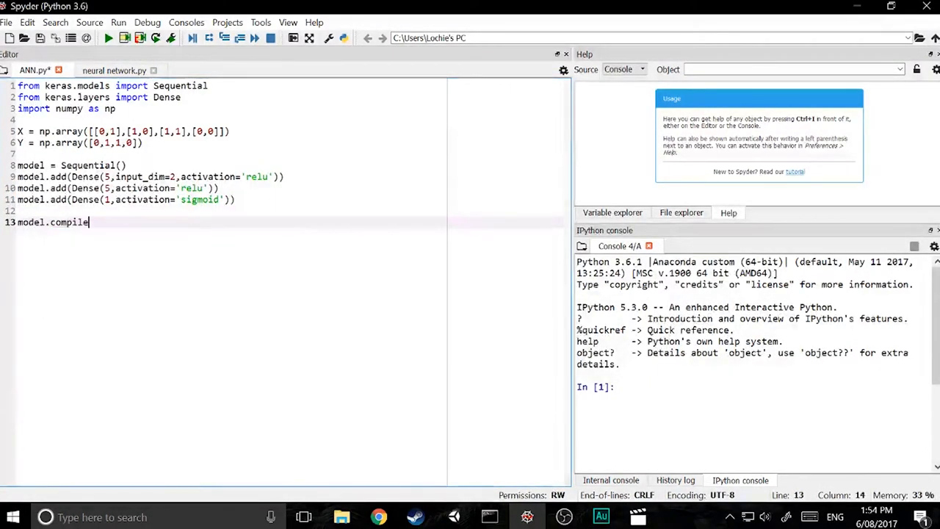
text((loss=)
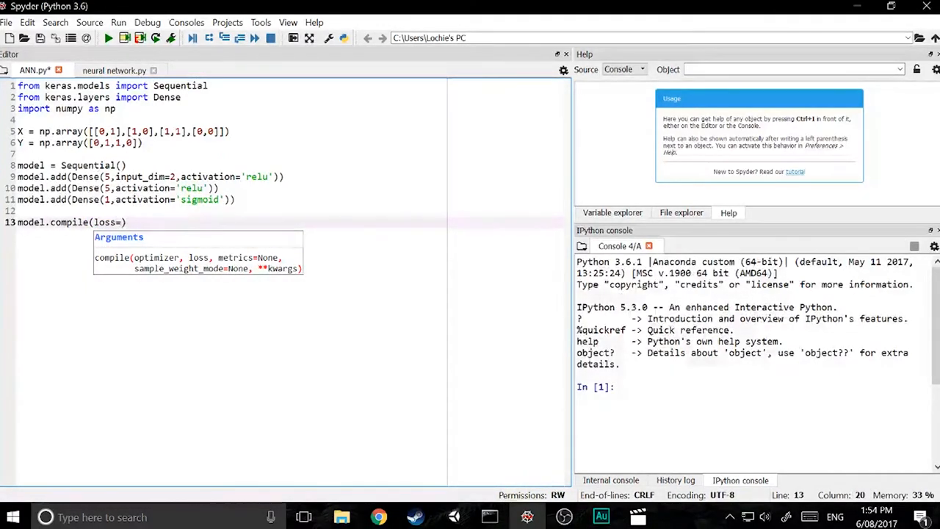
text('m')
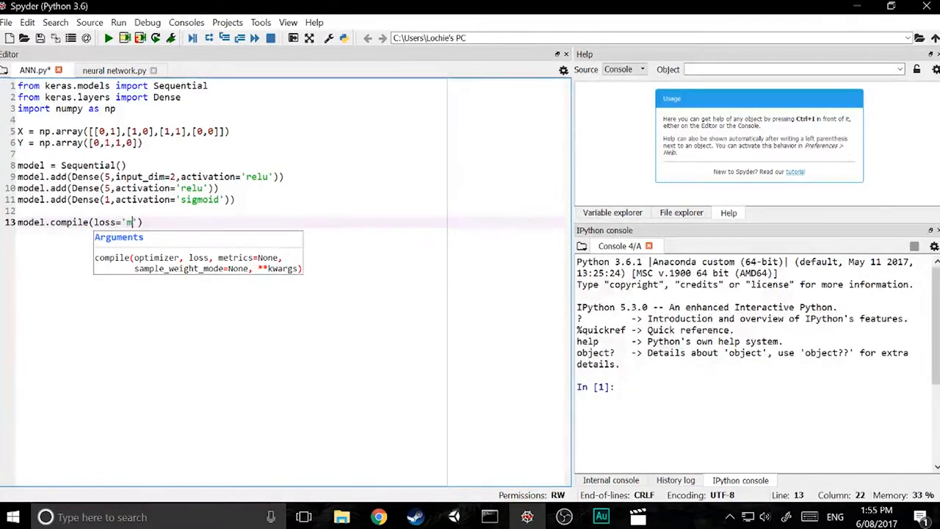
text(se)
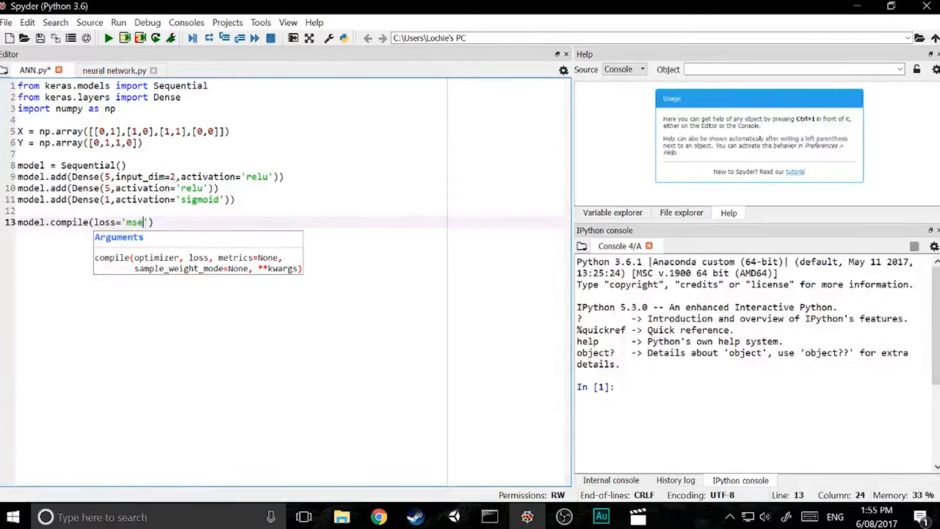
text(,optimizer='adam)
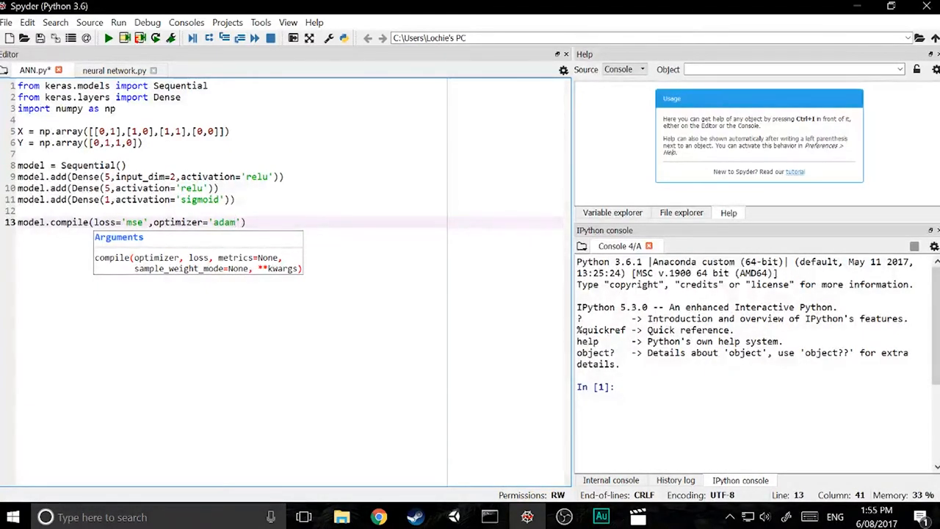
text())
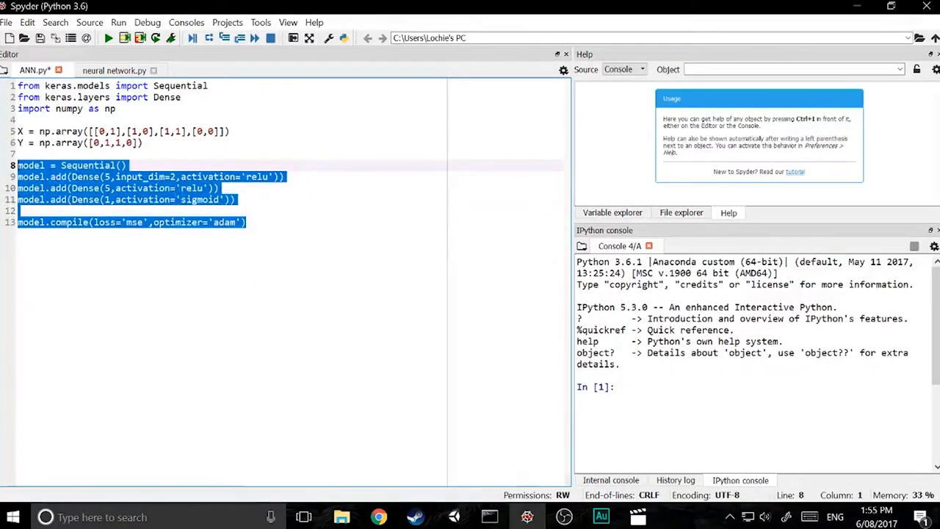
click(248, 222)
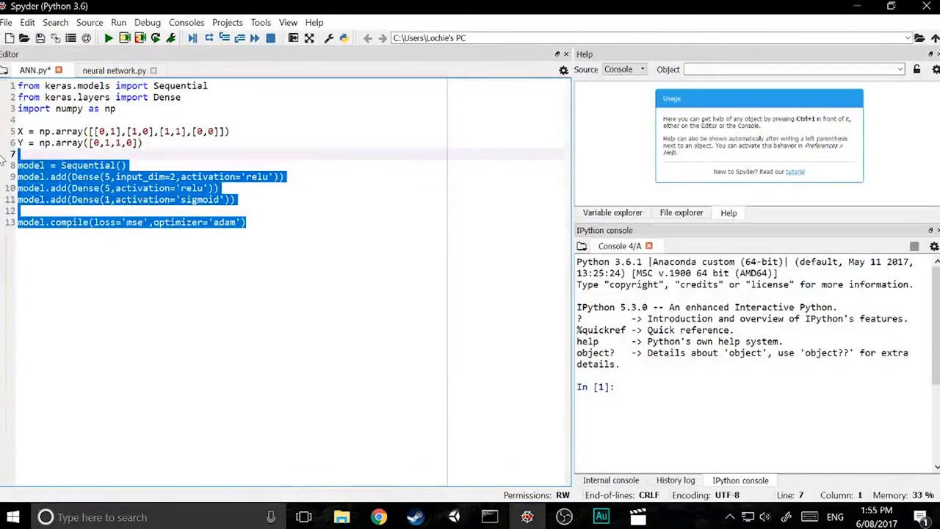
Write model.fit(X, Y, epochs=1000, batch_size=1) below the compile line.
click(246, 222)
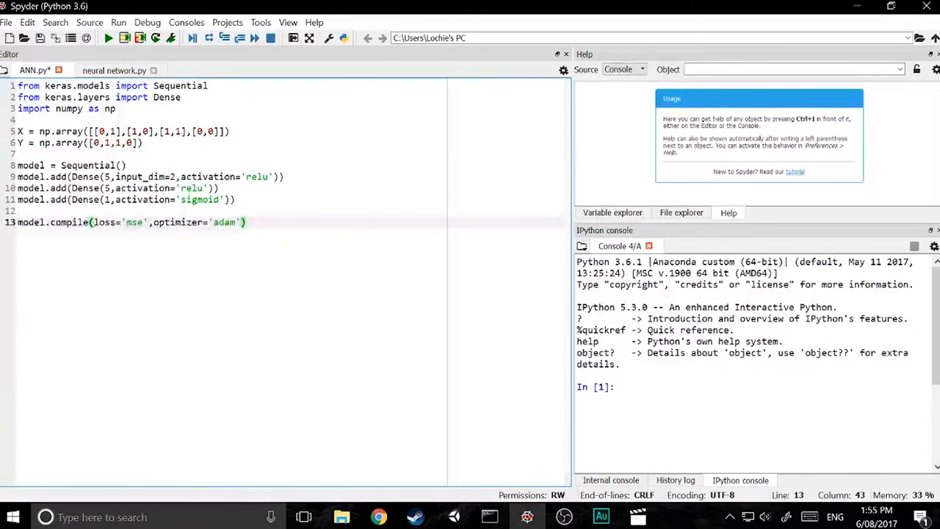
key(enter)
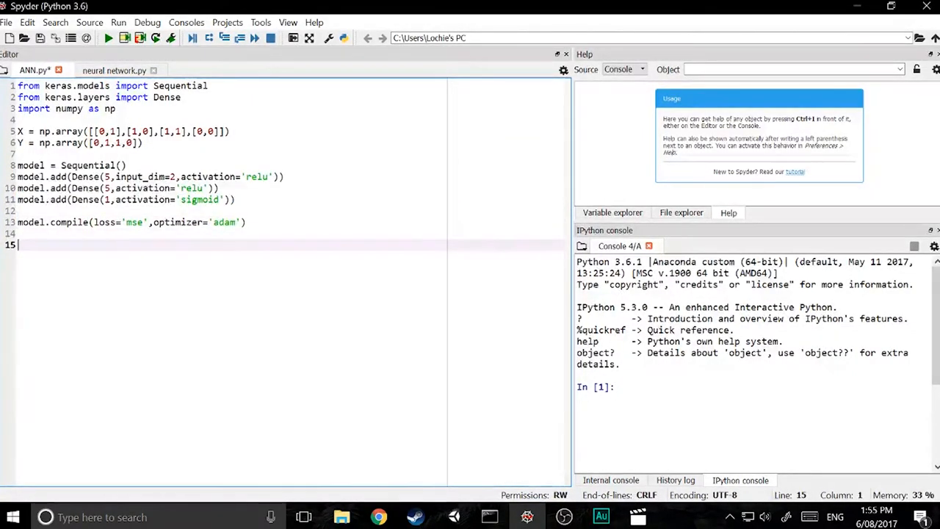
text(model.)
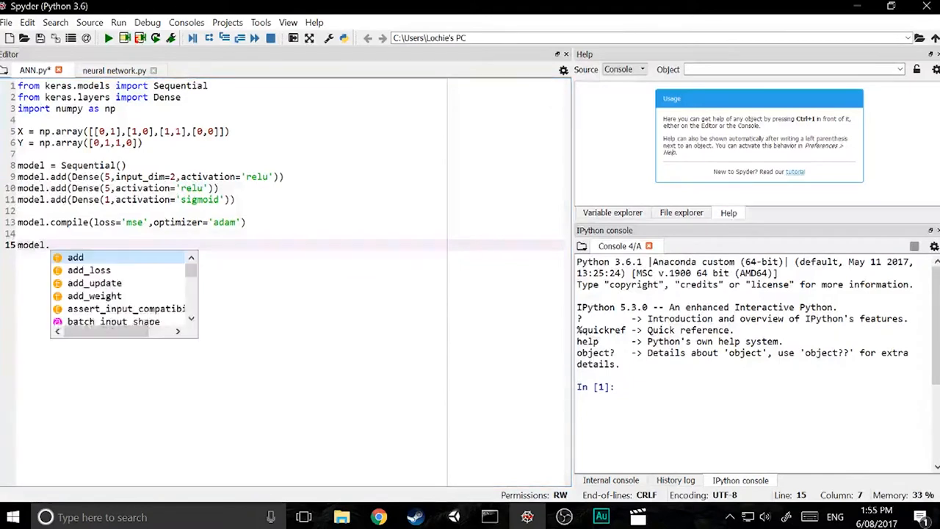
text(fit)
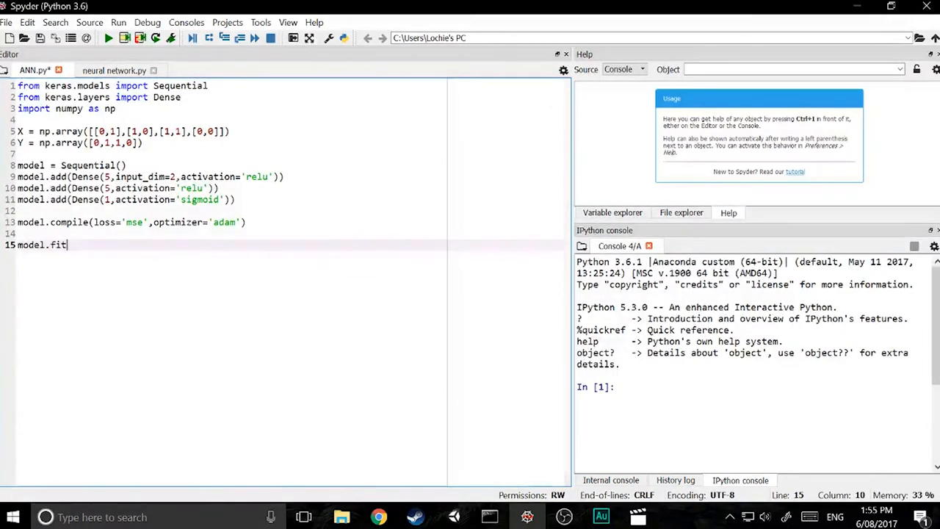
text(()
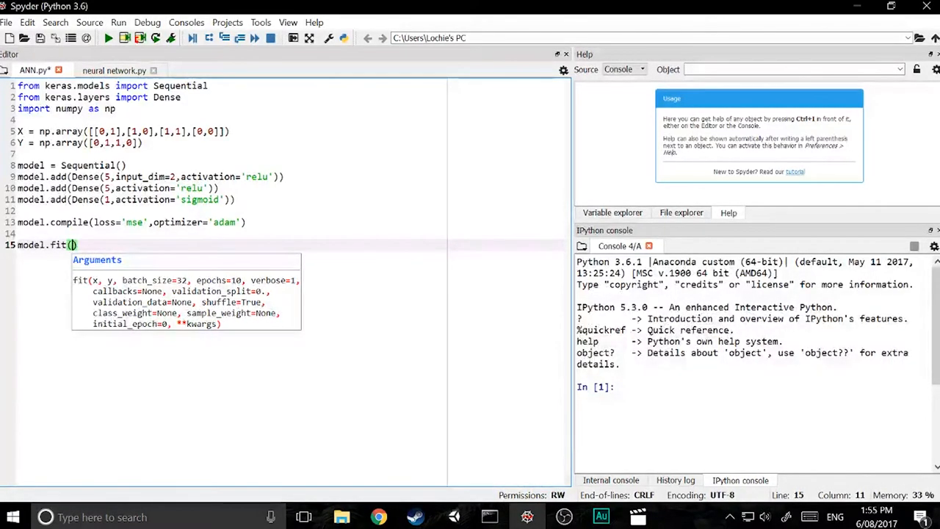
text(X,Y)
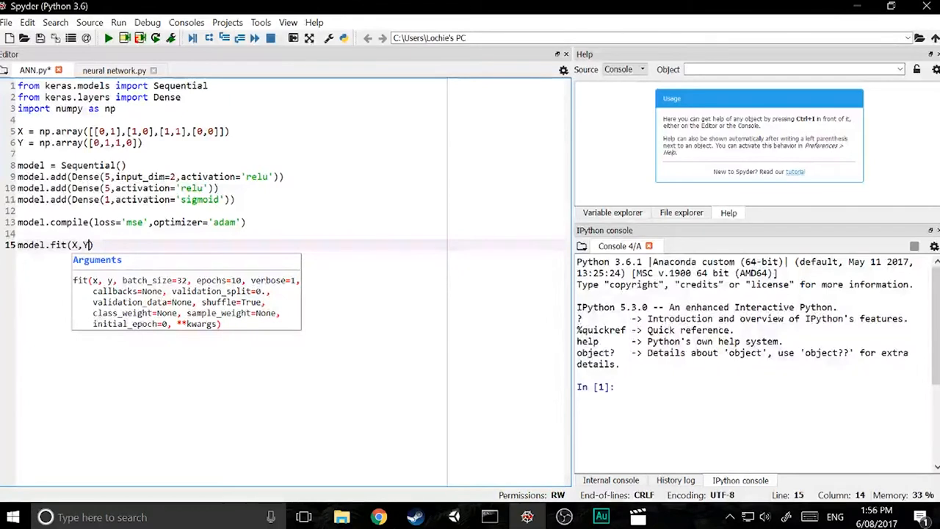
text(epochs=1-)
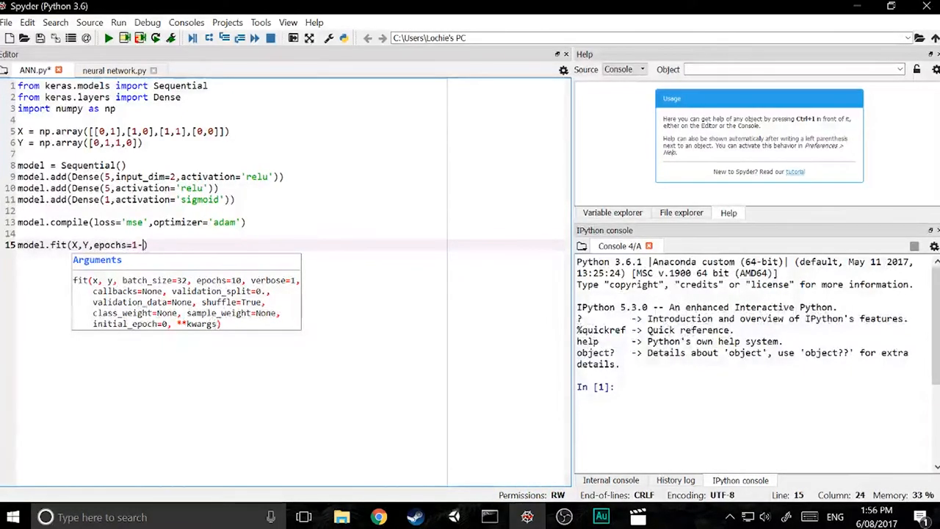
text(000)
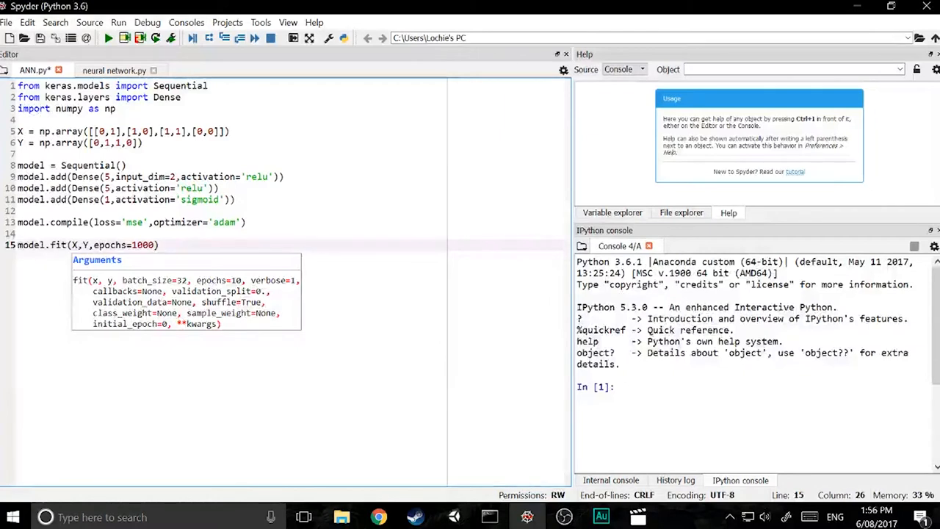
text(,)
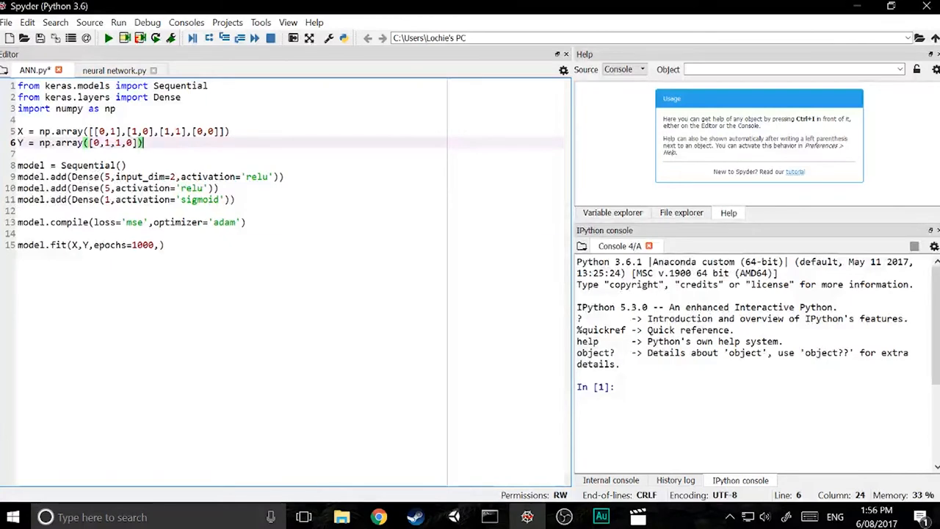
text(b)
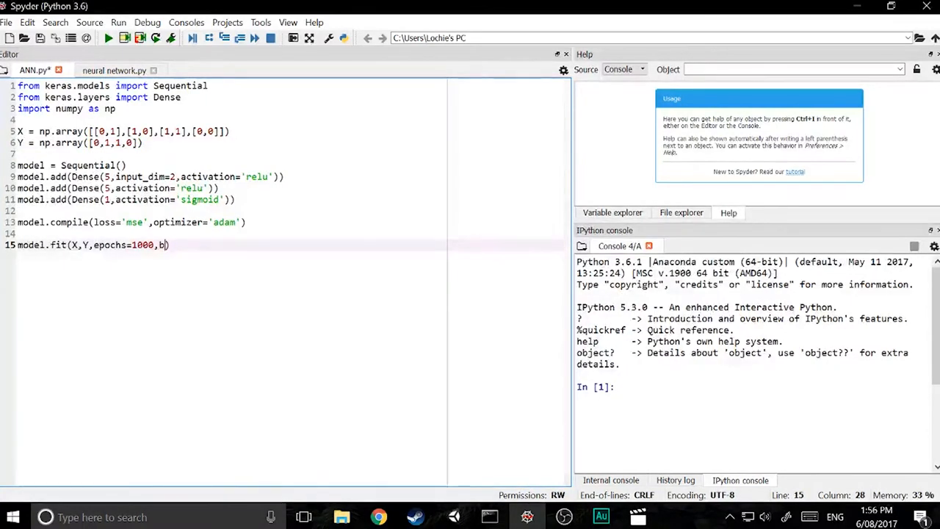
text(atch_size)
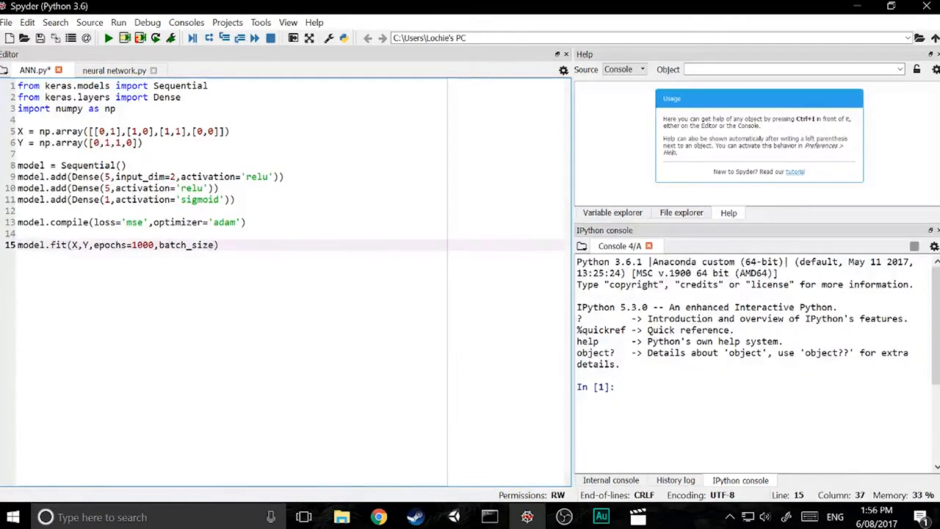
text(1)
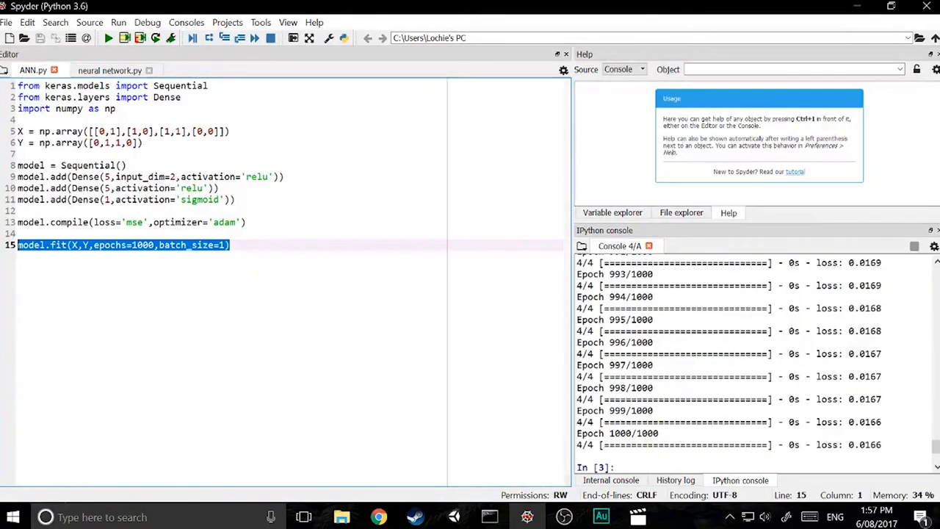
Rerun the fit line to train through epoch 1000, ending near loss 0.0593.
click(229, 244)
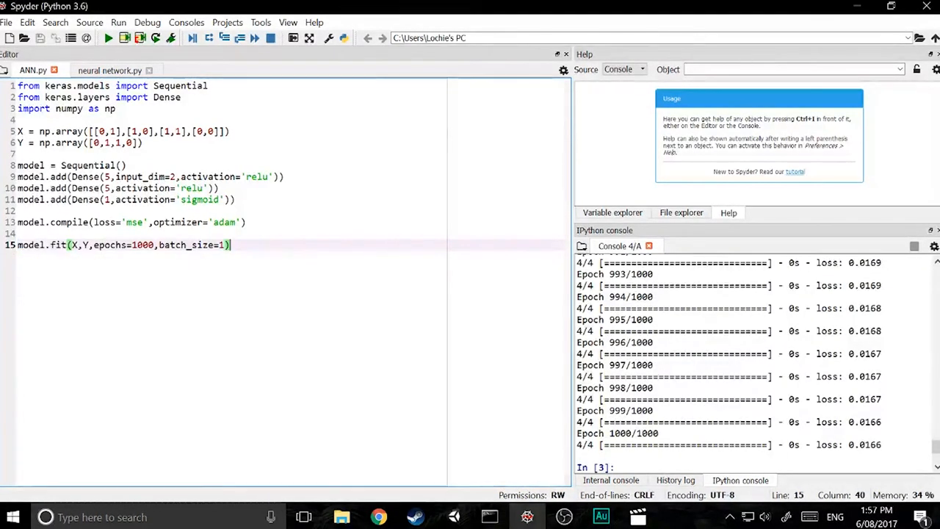
click(108, 37)
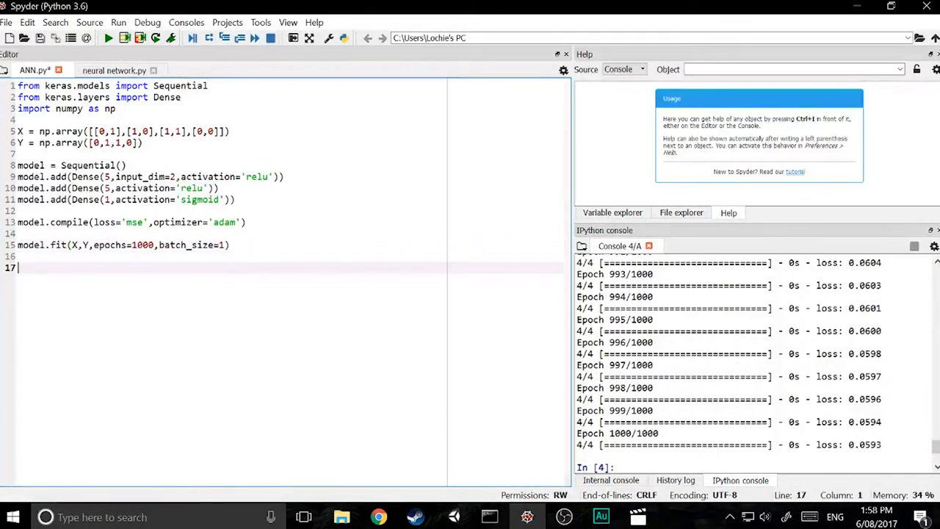
Add print(model.predict(X)) and run it, giving roughly 0.004, 0.985, 0.992, 0.027.
text(model.p)
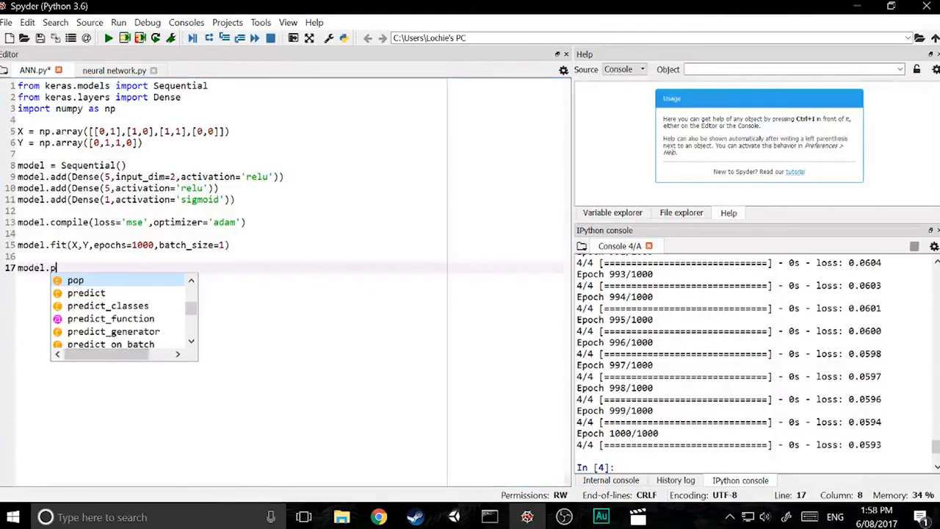
text(redict(X))
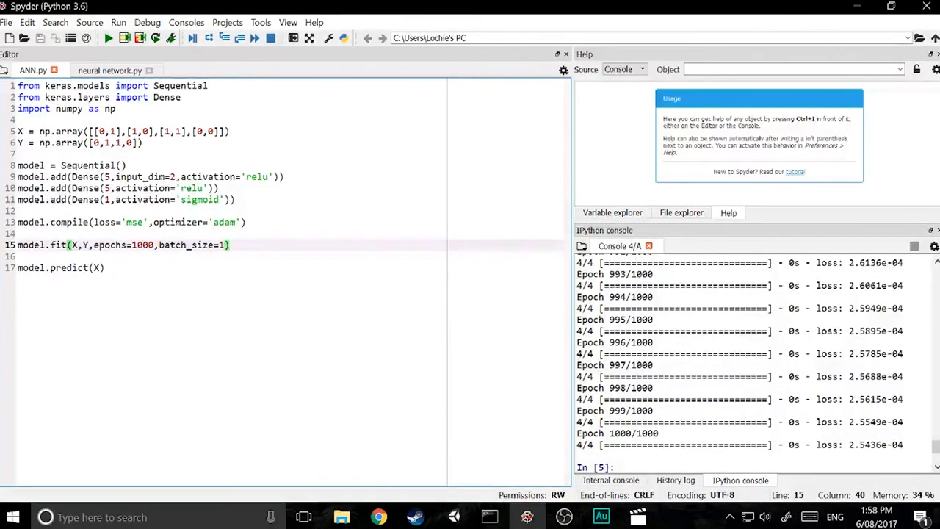
click(105, 268)
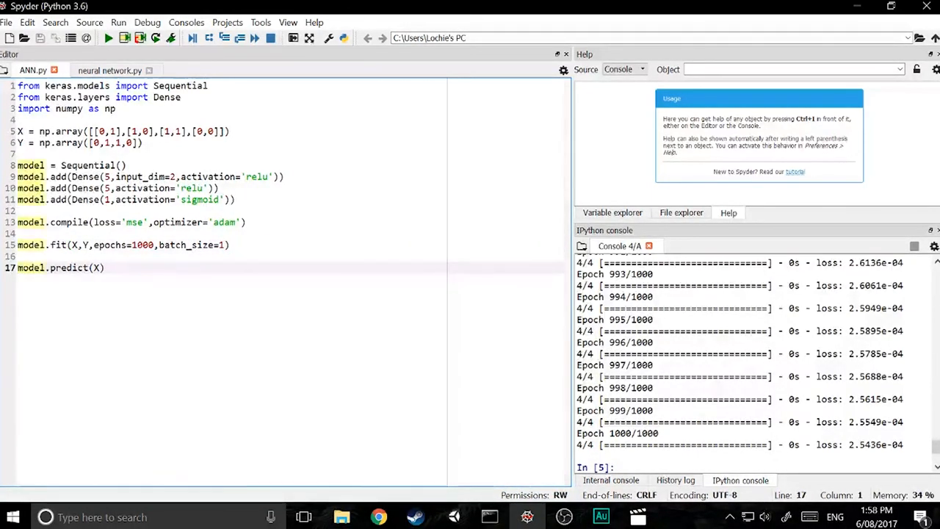
text(print()
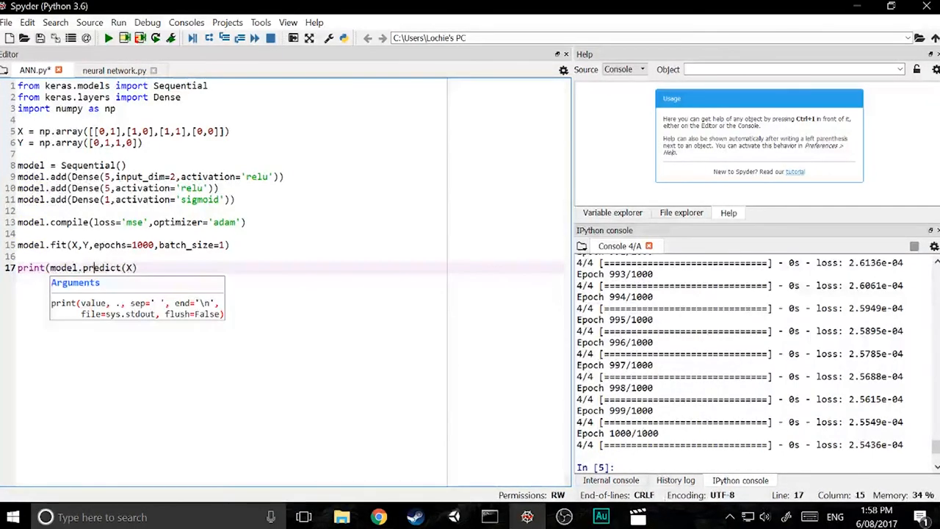
text())
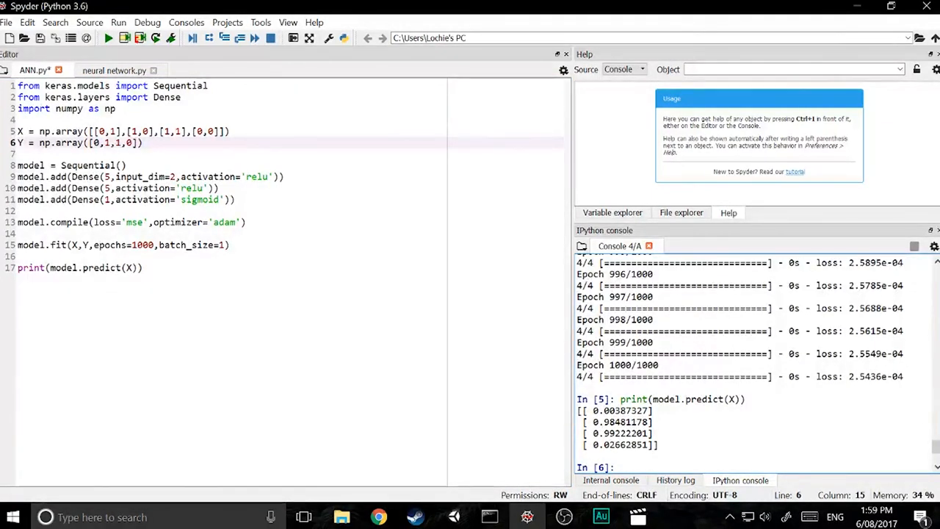
double_click(621, 422)
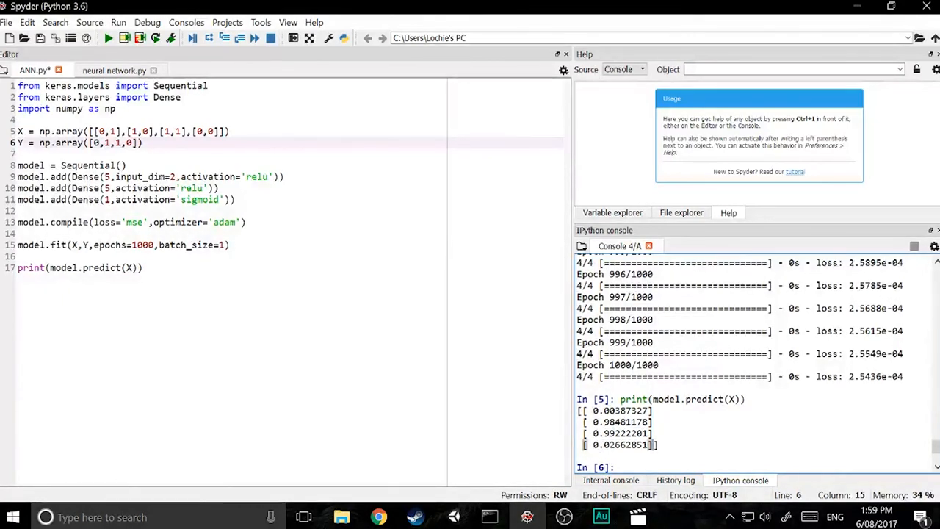
double_click(621, 444)
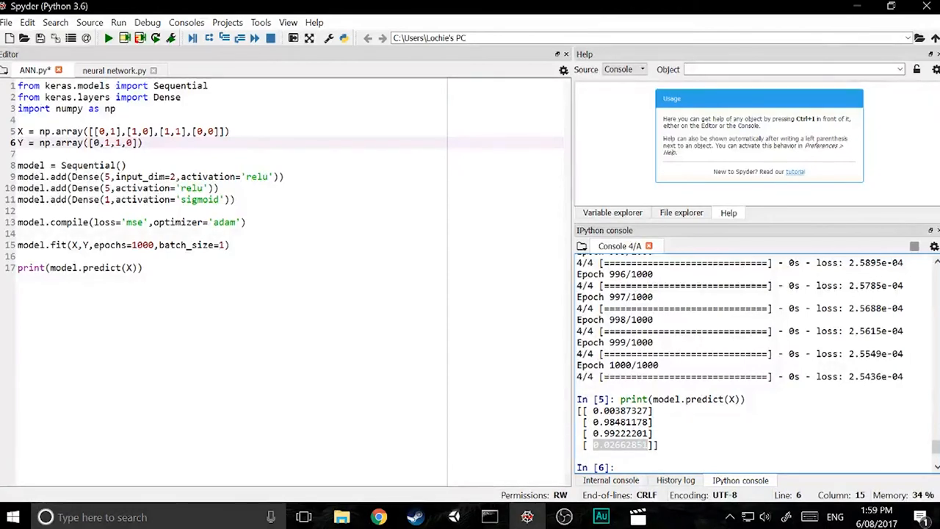
click(22, 255)
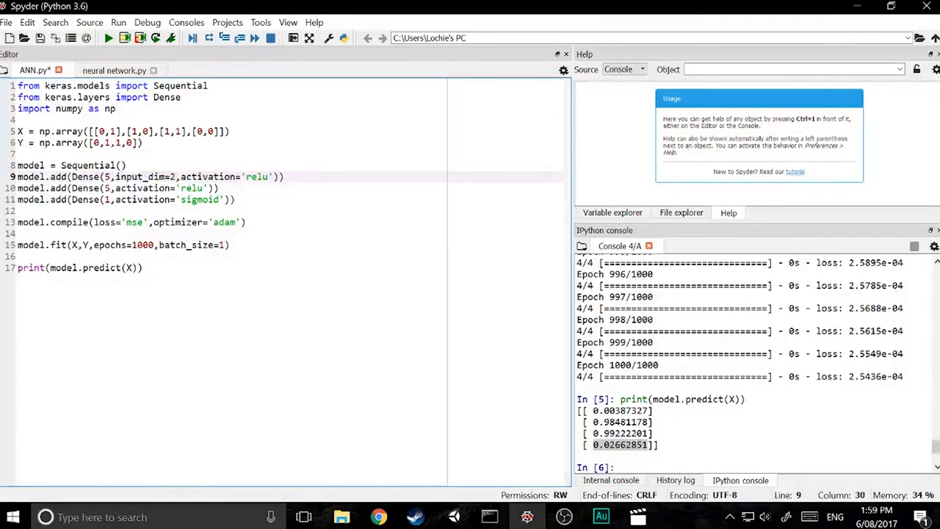
drag(169, 176, 235, 199)
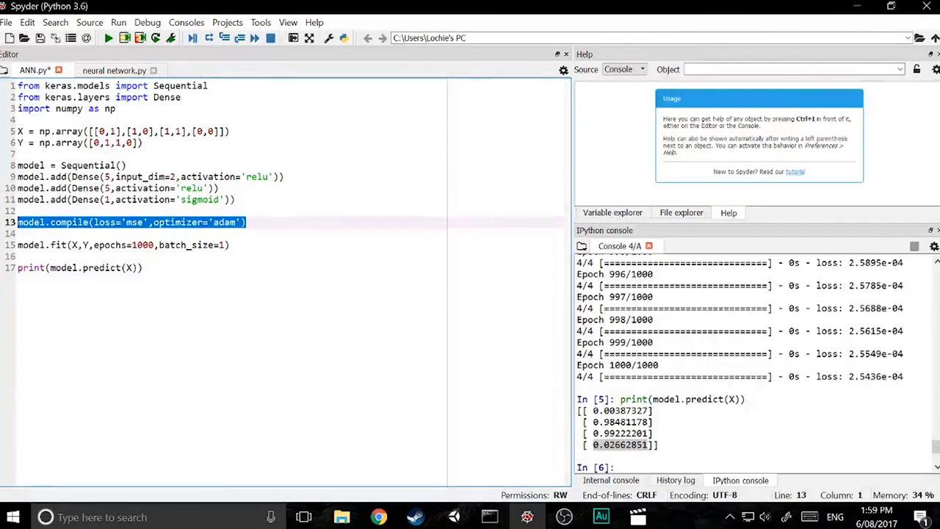
click(144, 222)
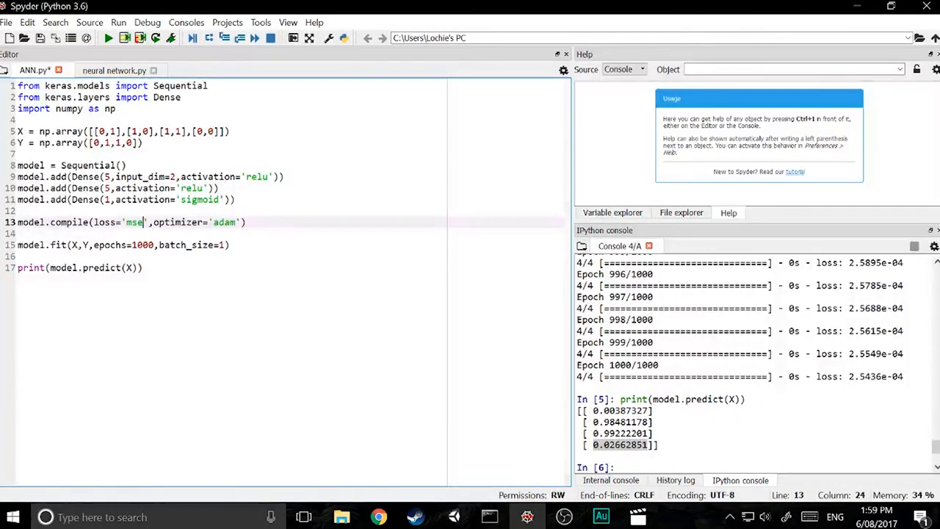
double_click(224, 222)
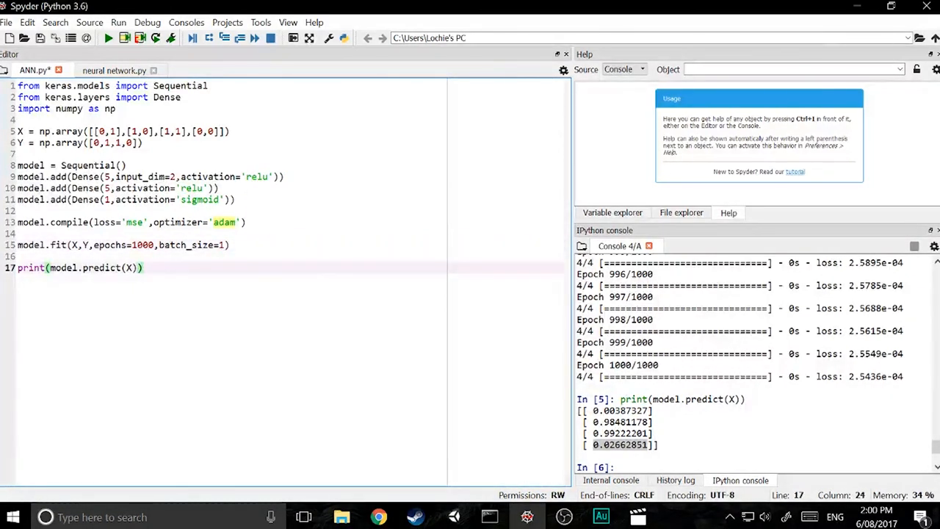
triple_click(77, 268)
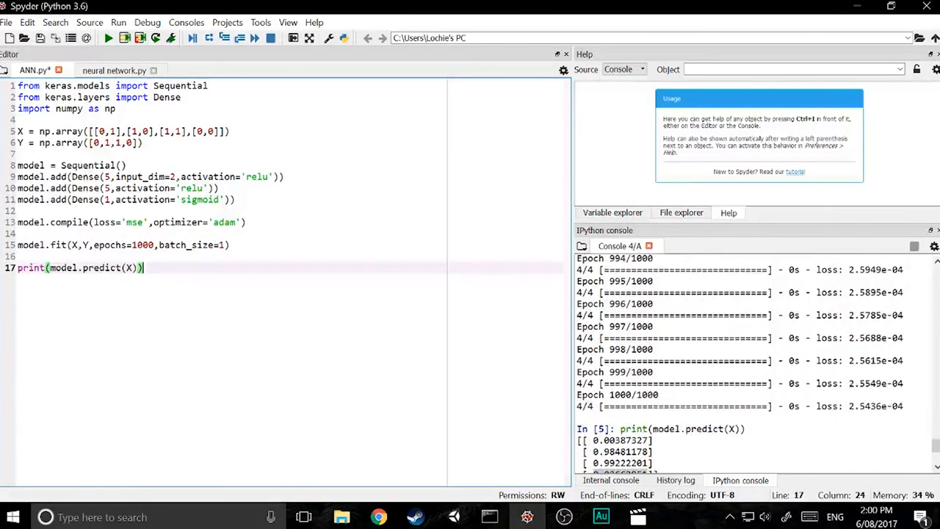
double_click(876, 405)
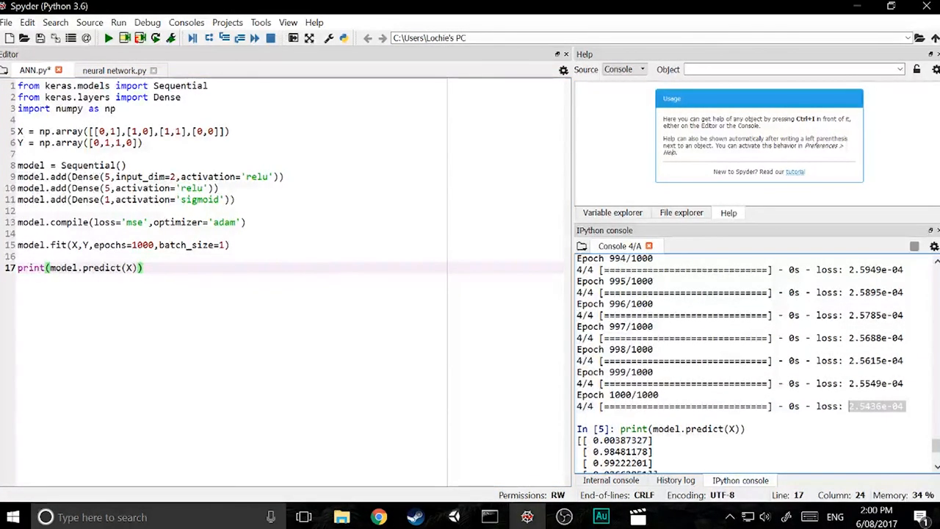
scroll(down, 3)
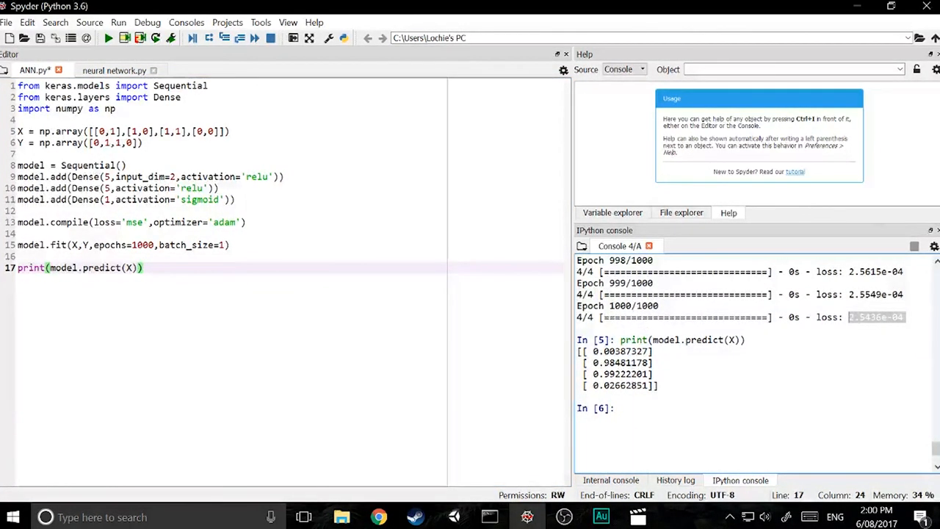